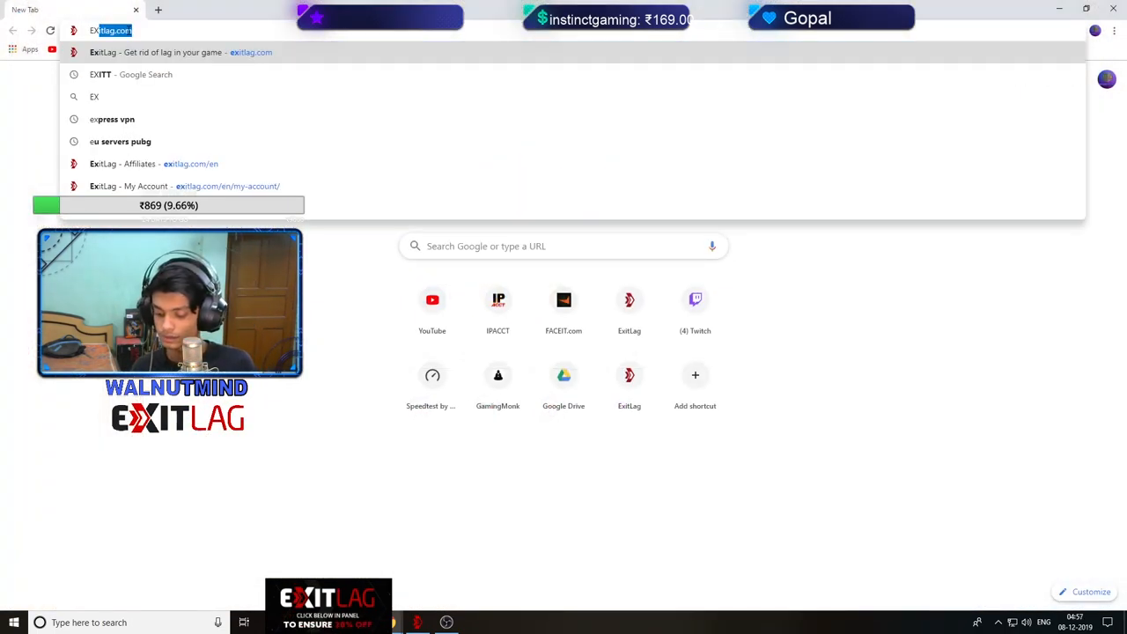
Load exitlag.com in the new Chrome tab.
{"action": "key", "text": "enter"}
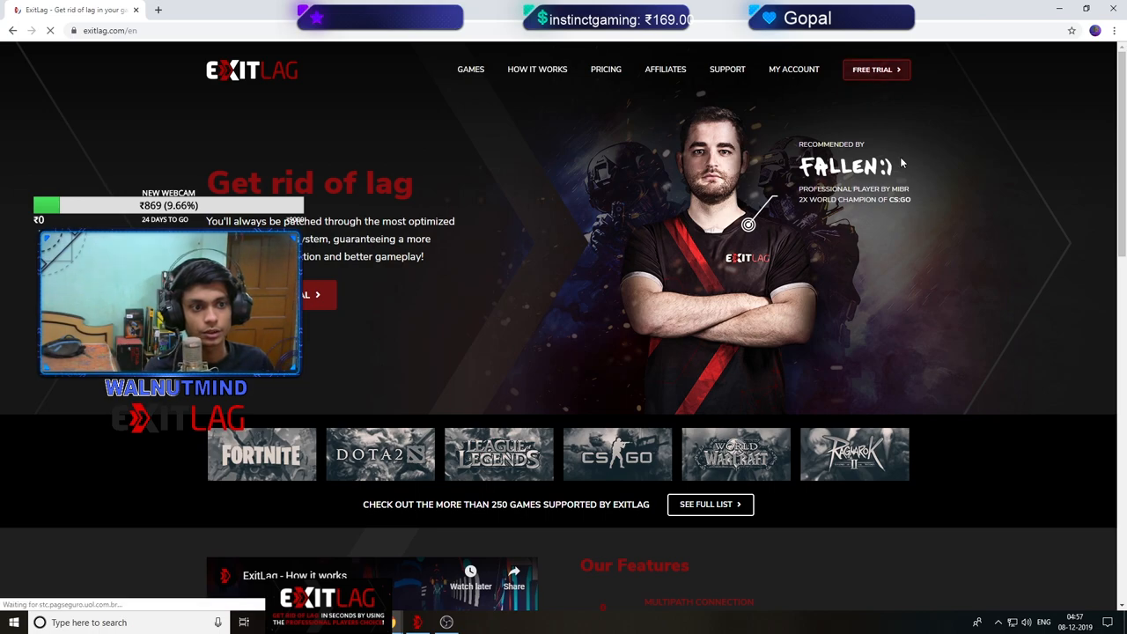
{"action": "mouse_move", "coordinate": [641, 230]}
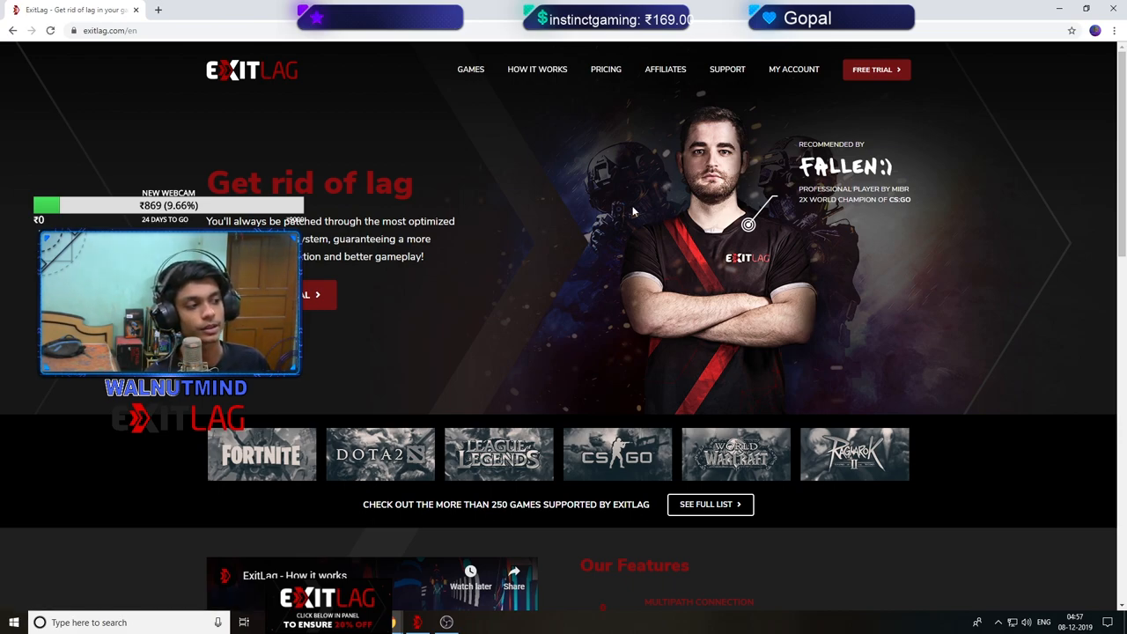
{"action": "mouse_move", "coordinate": [655, 250]}
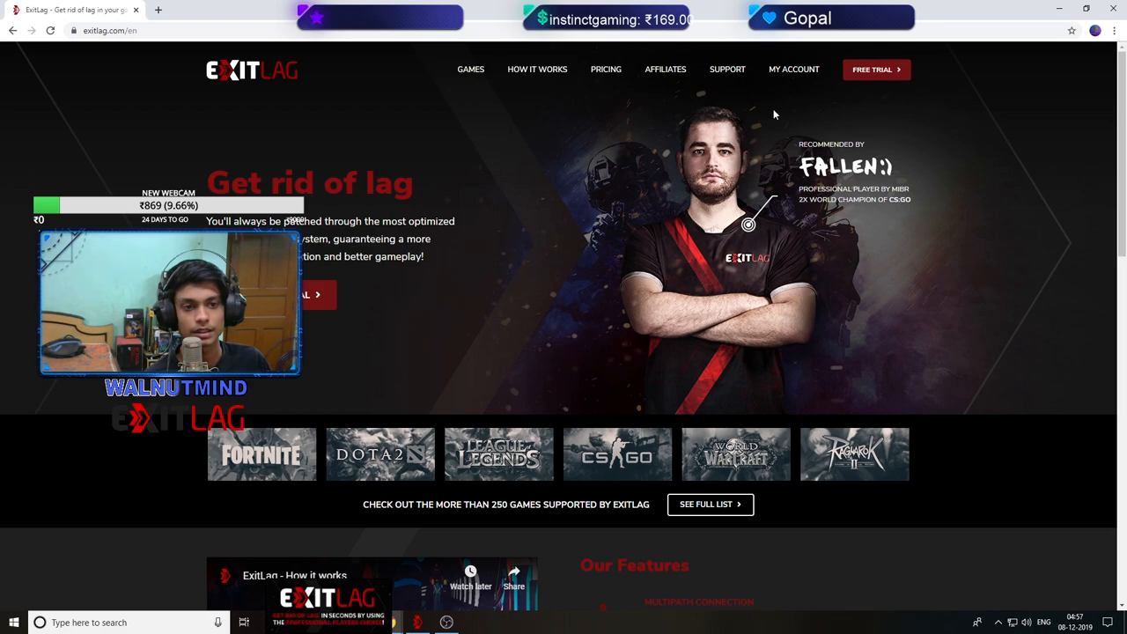
{"action": "mouse_move", "coordinate": [877, 71]}
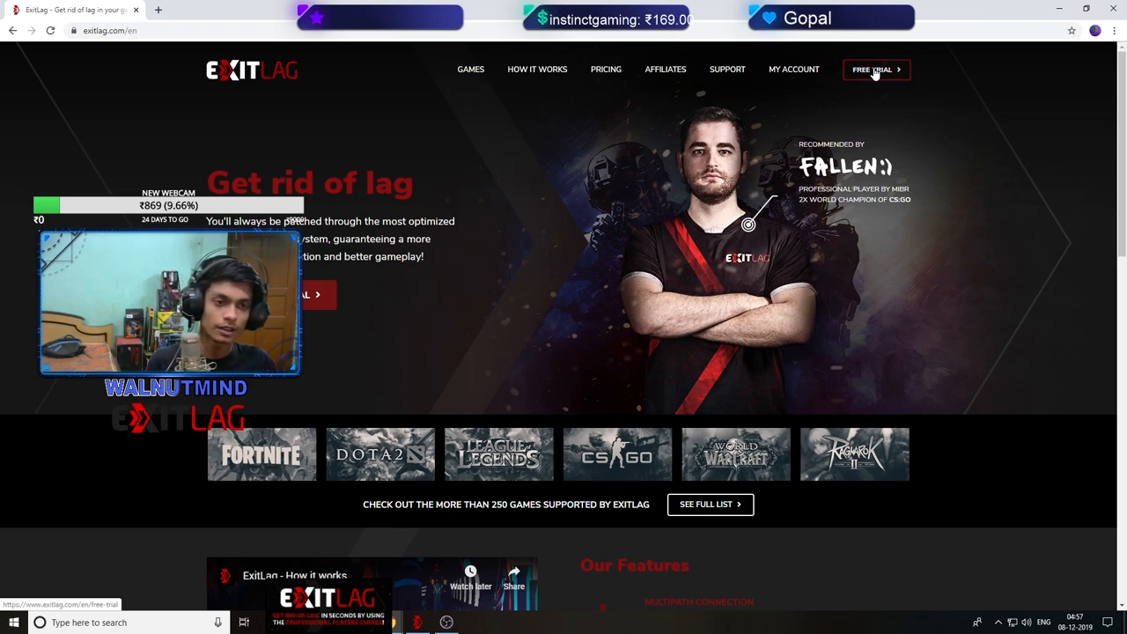
Go from the Free Trial page to My Account as an existing user.
{"action": "left_click", "coordinate": [877, 70]}
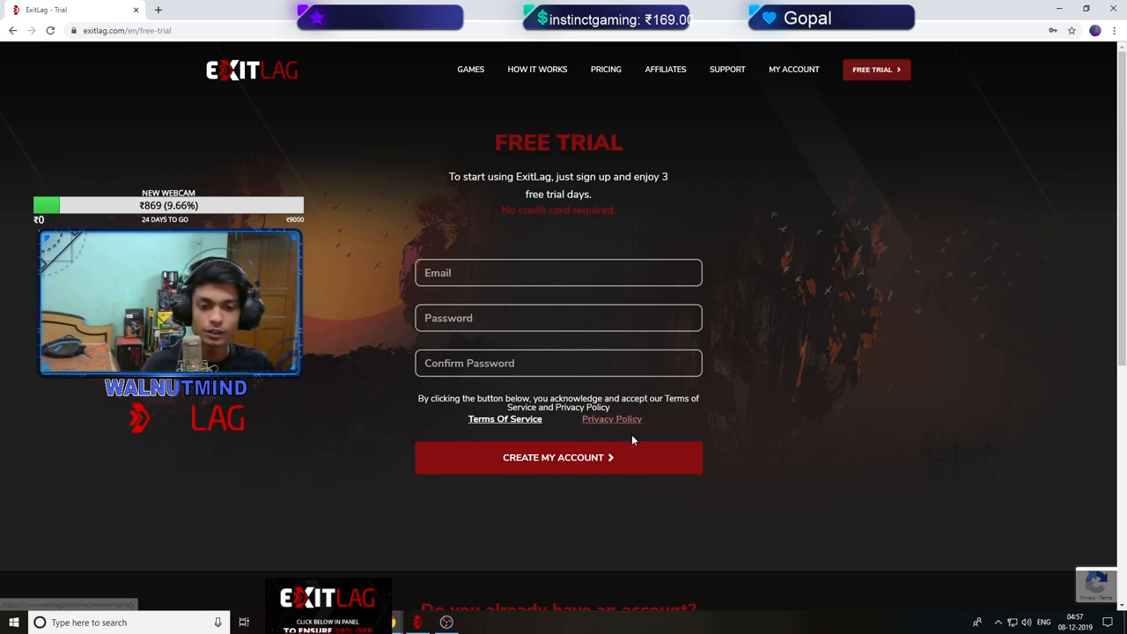
{"action": "scroll", "scroll_direction": "down", "scroll_amount": 3}
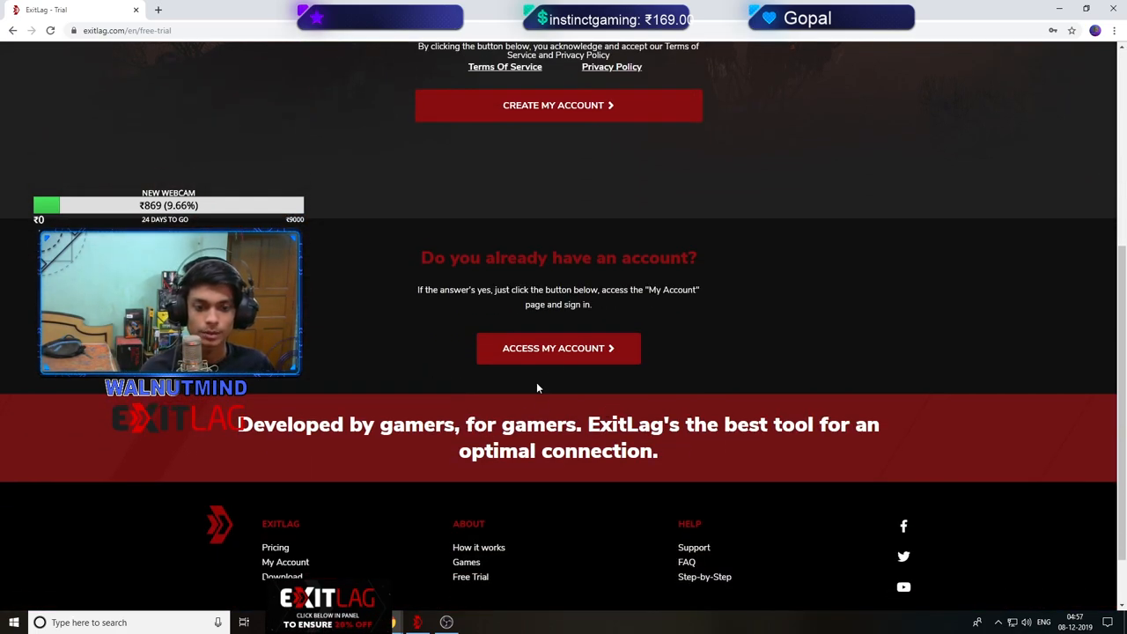
{"action": "left_click", "coordinate": [558, 349]}
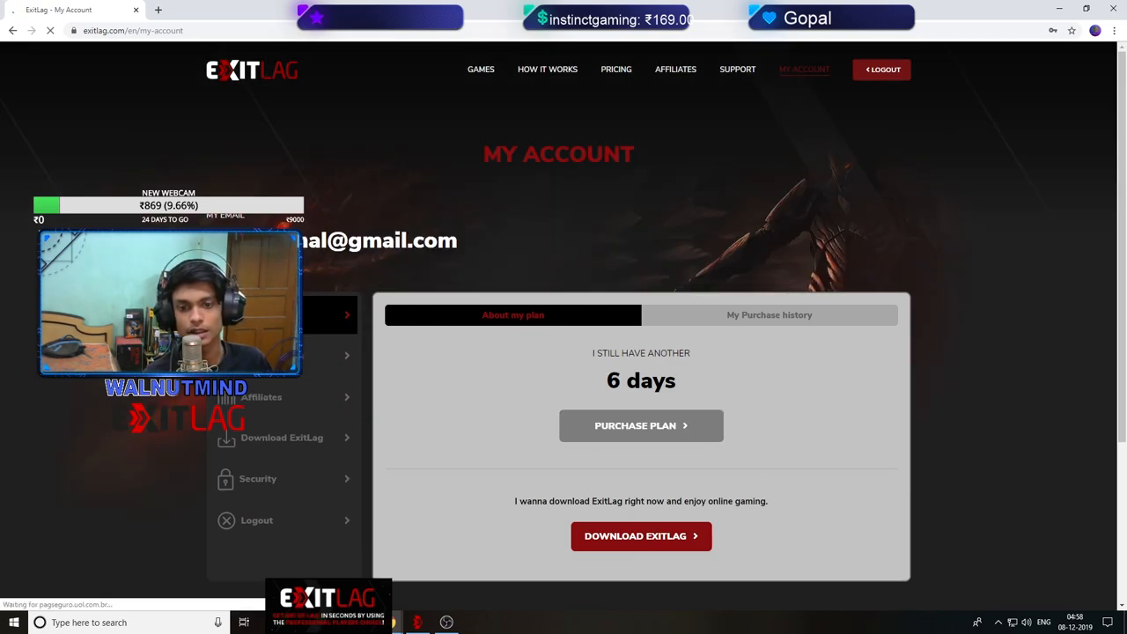
Browse the supported Games list down to PlayerUnknown's Battlegrounds.
{"action": "left_click", "coordinate": [481, 69]}
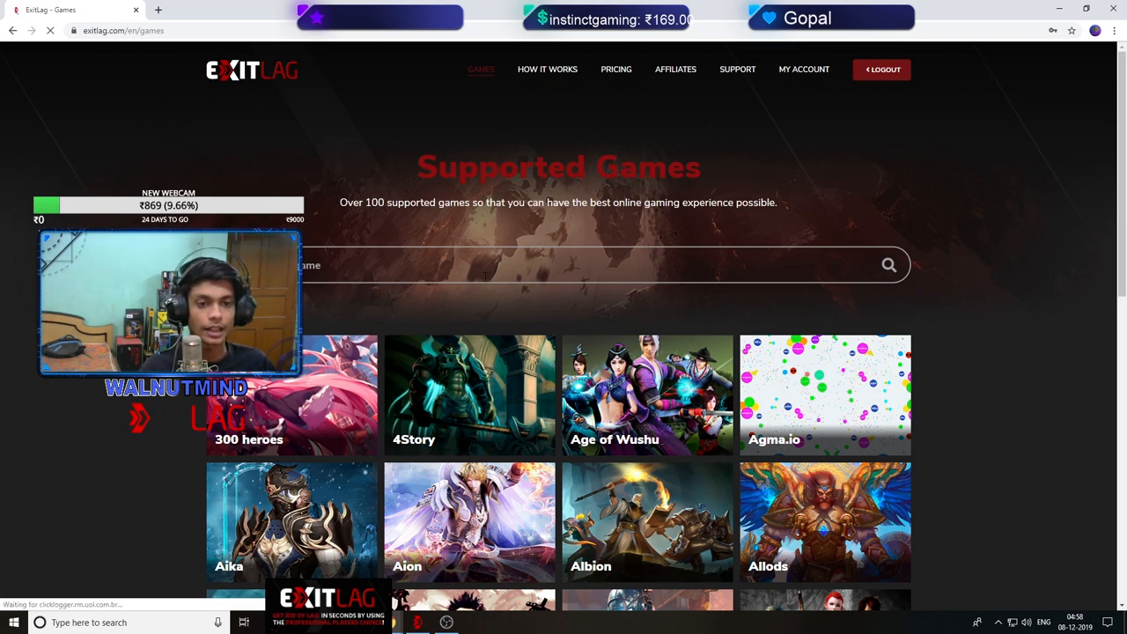
{"action": "left_click", "coordinate": [1053, 30]}
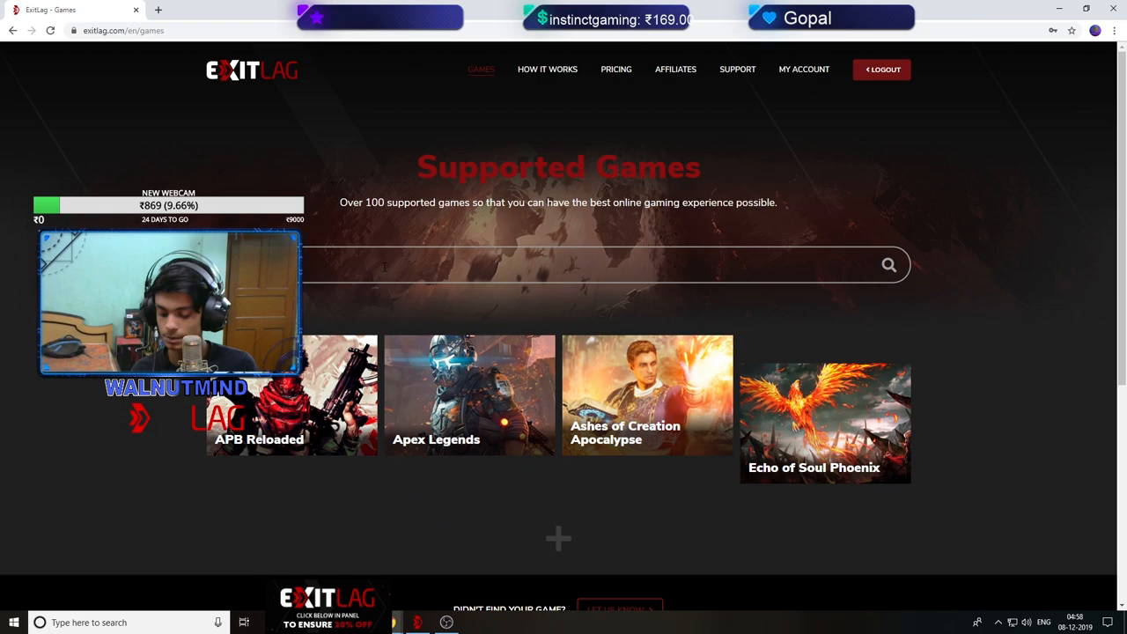
{"action": "scroll", "scroll_direction": "down", "scroll_amount": 3}
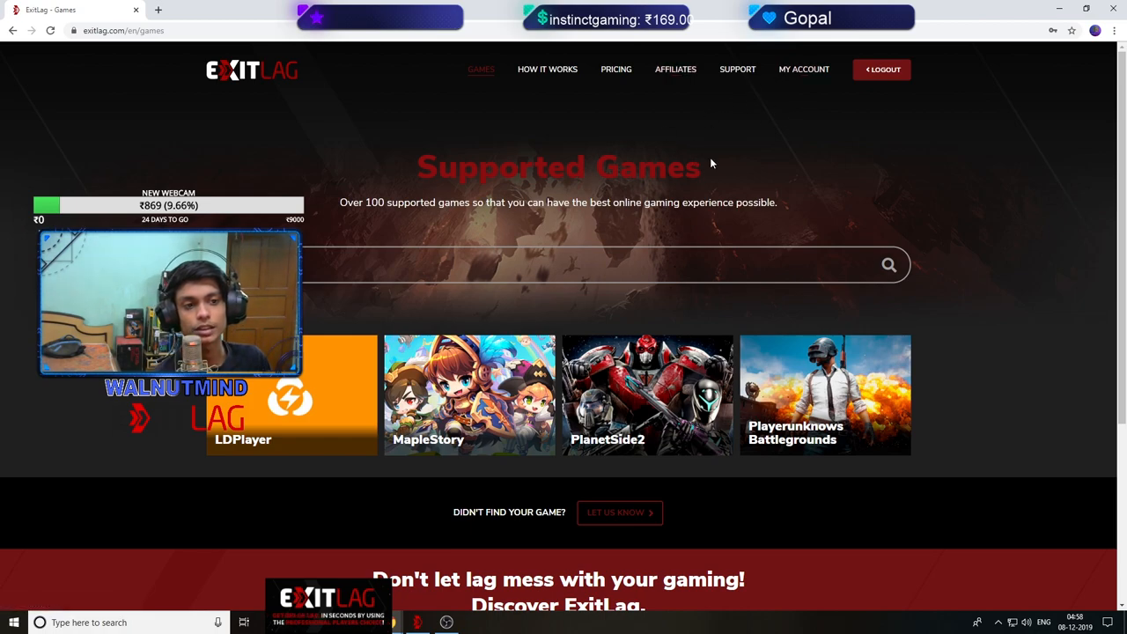
{"action": "scroll", "scroll_direction": "down", "scroll_amount": 3}
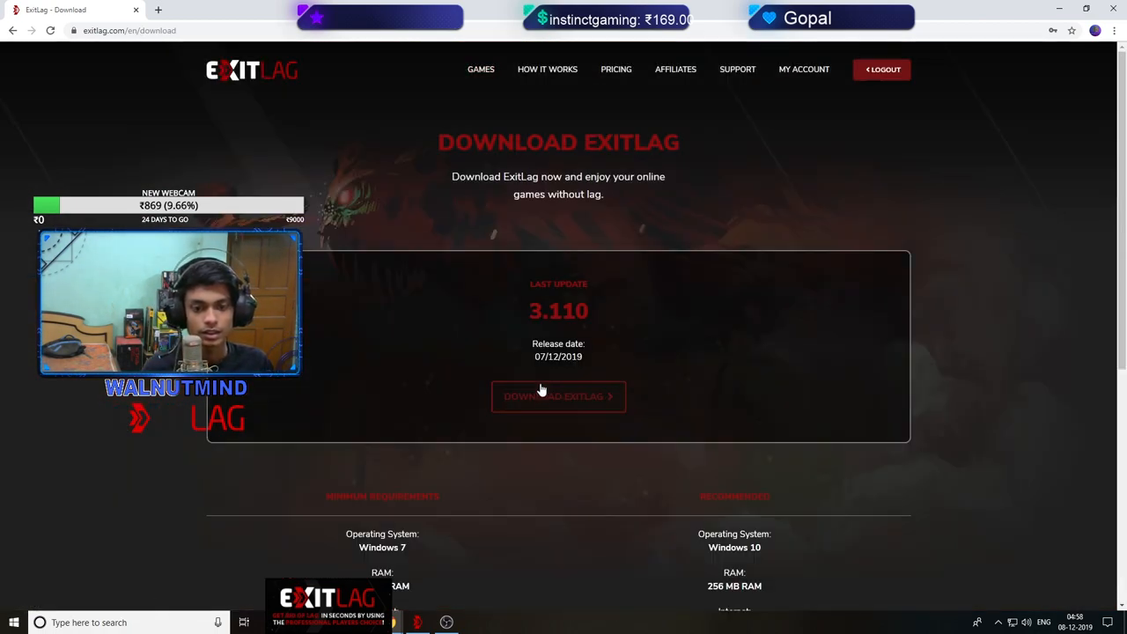
Bring up the Download ExitLag page showing version 3.110.
{"action": "left_click", "coordinate": [558, 396]}
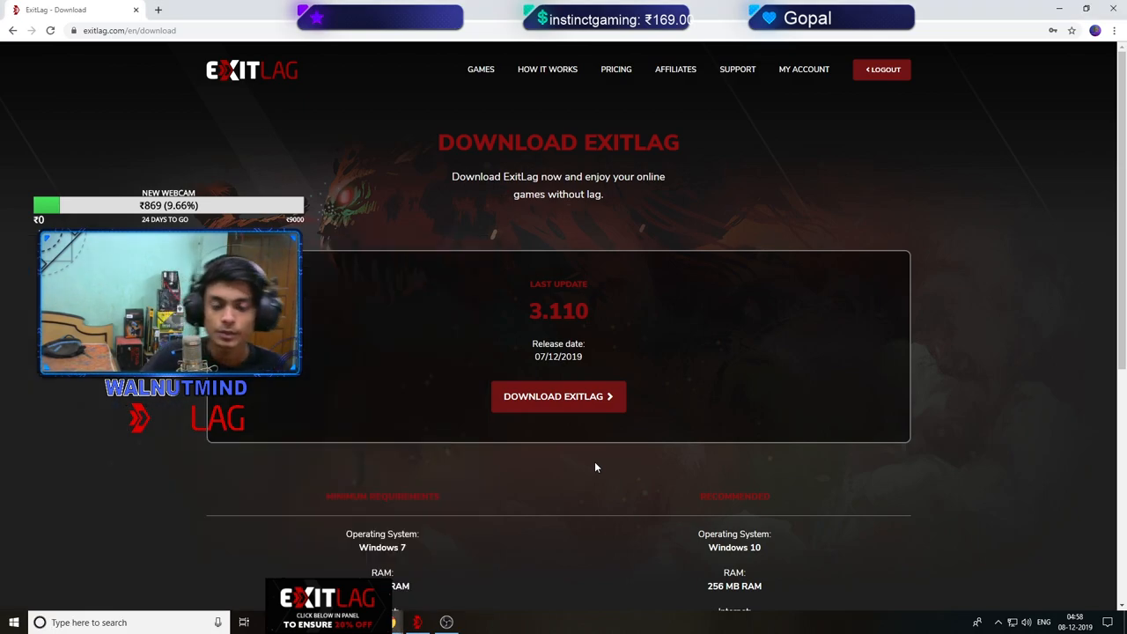
{"action": "mouse_move", "coordinate": [595, 389]}
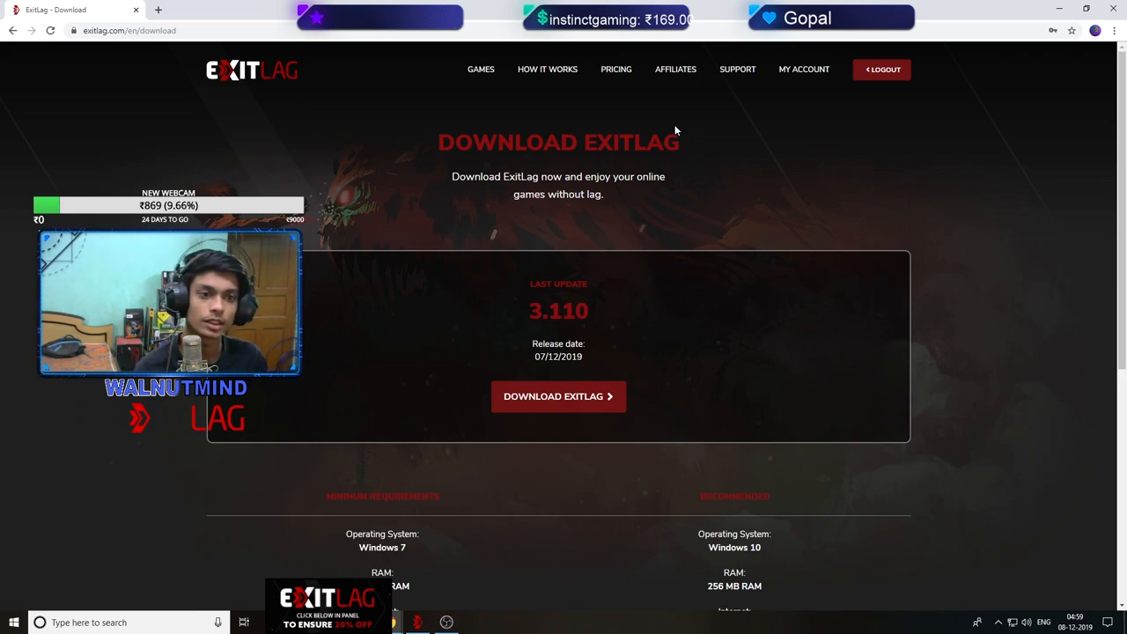
{"action": "mouse_move", "coordinate": [461, 215]}
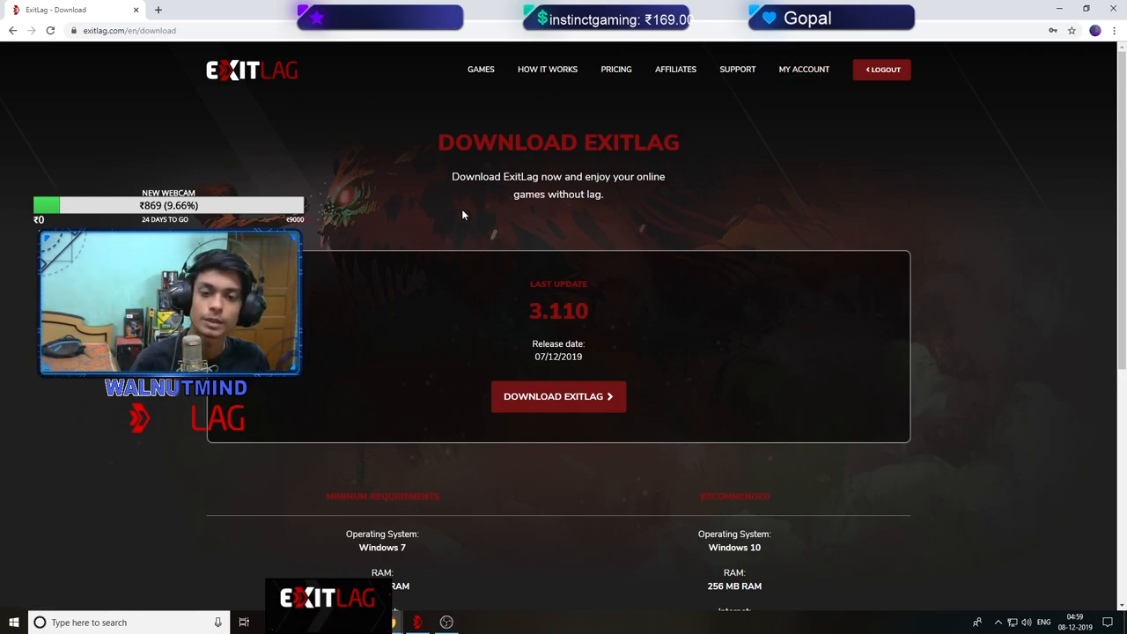
{"action": "mouse_move", "coordinate": [387, 193]}
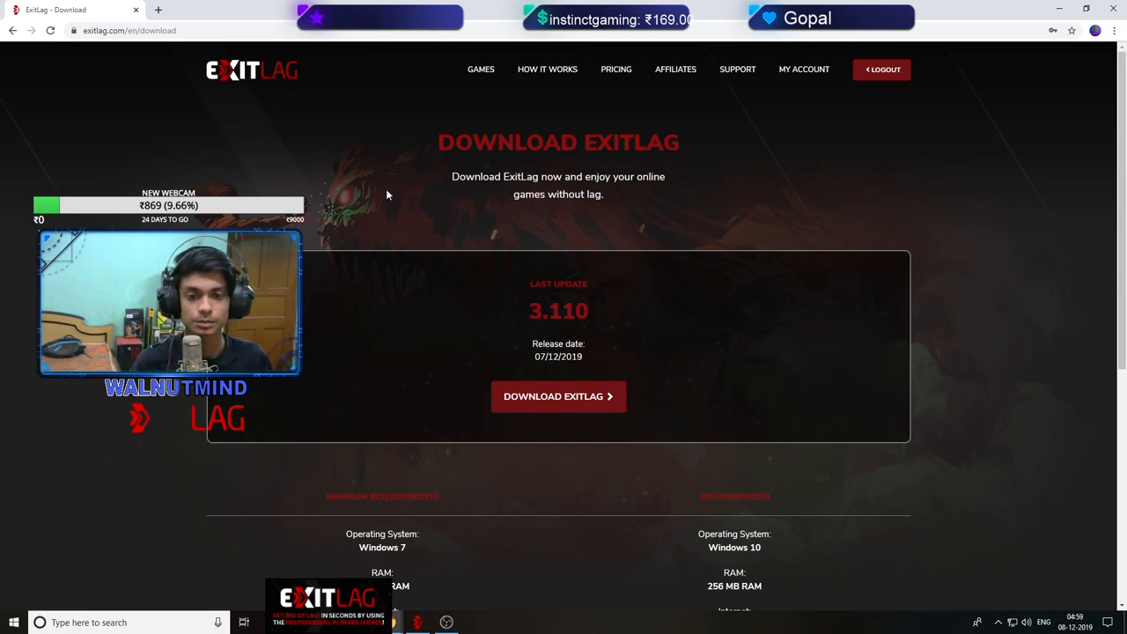
{"action": "mouse_move", "coordinate": [617, 71]}
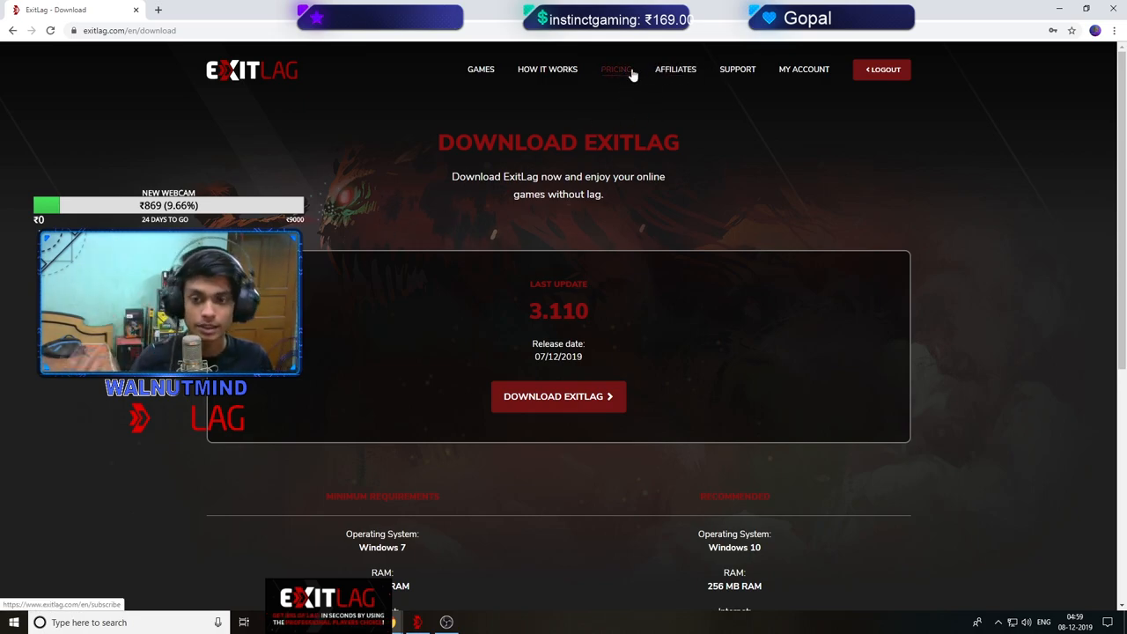
{"action": "left_click", "coordinate": [803, 69]}
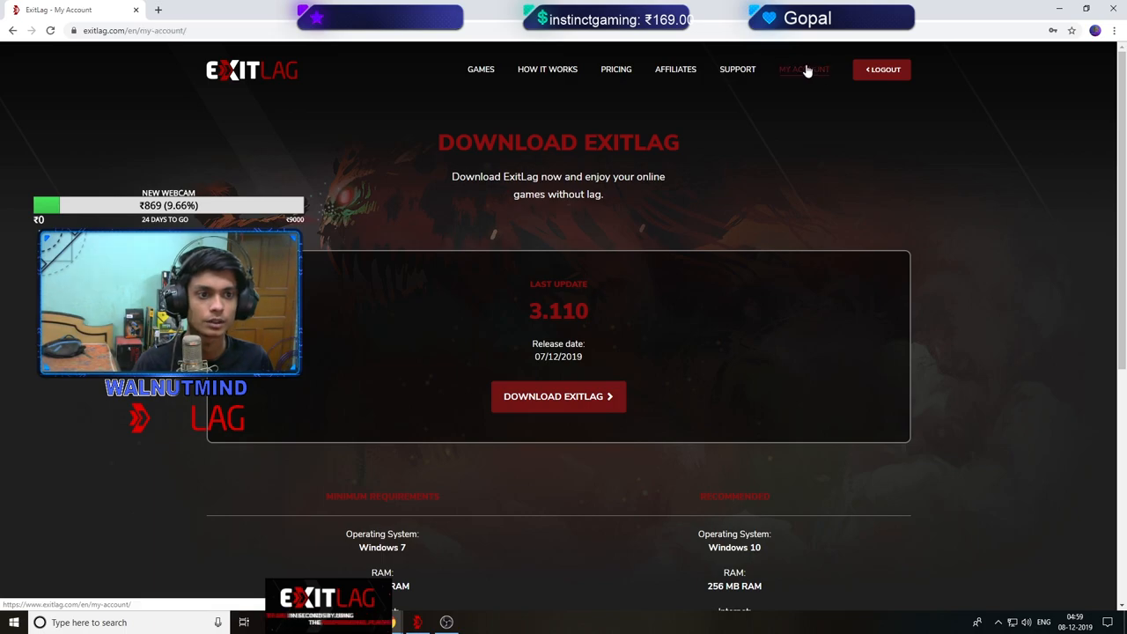
Check the remaining plan days under About my plan and go to Purchase Plan.
{"action": "left_click", "coordinate": [803, 70]}
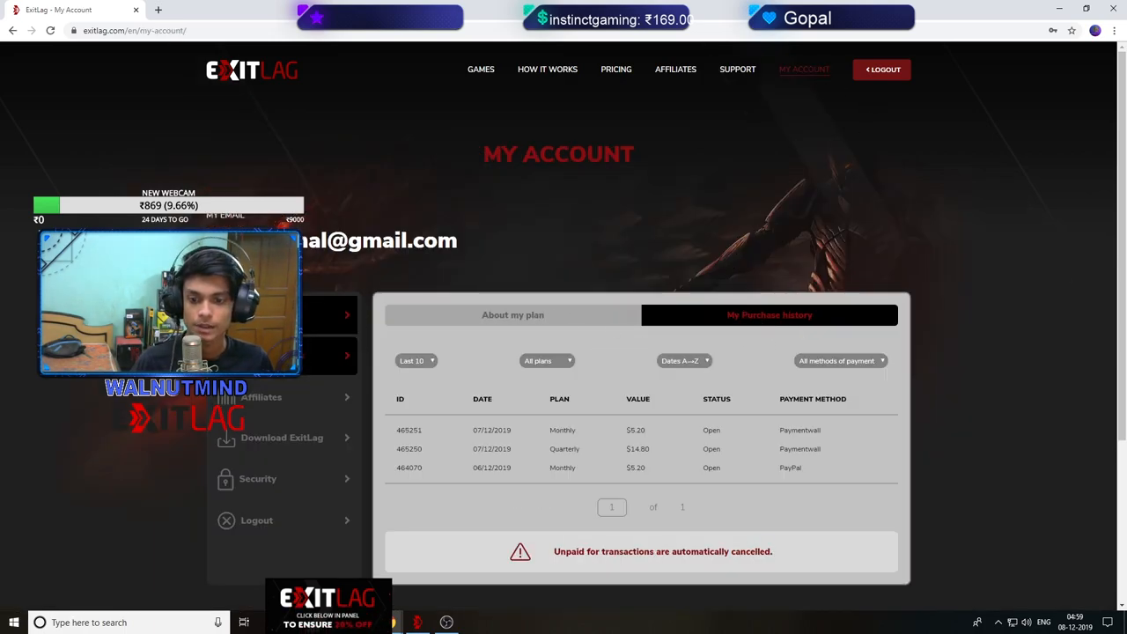
{"action": "left_click", "coordinate": [512, 314]}
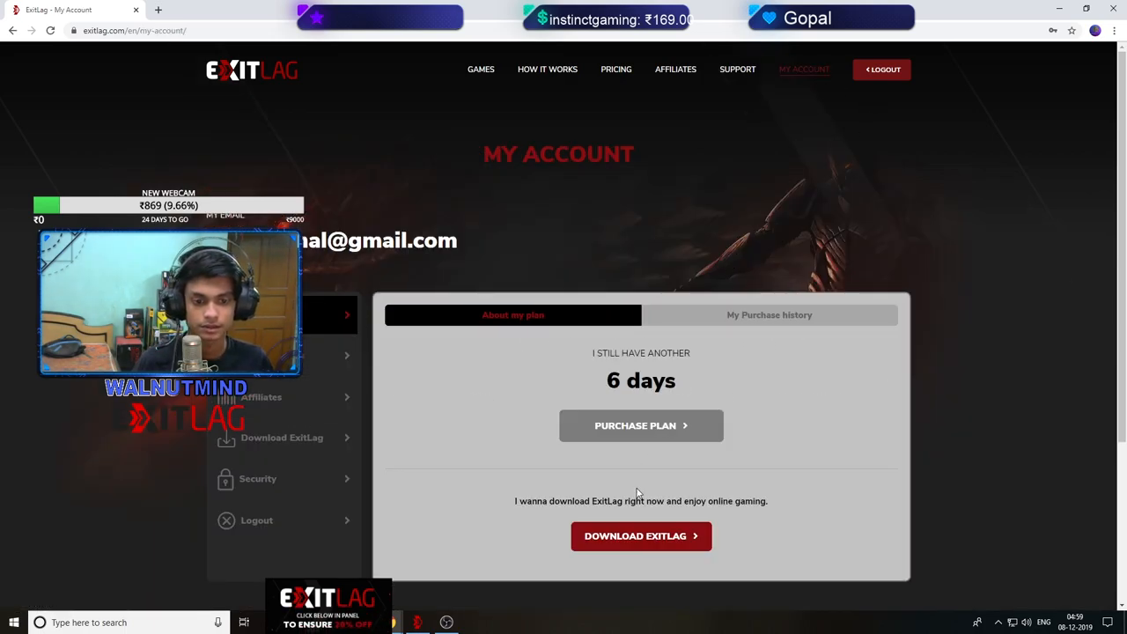
{"action": "left_click", "coordinate": [641, 424]}
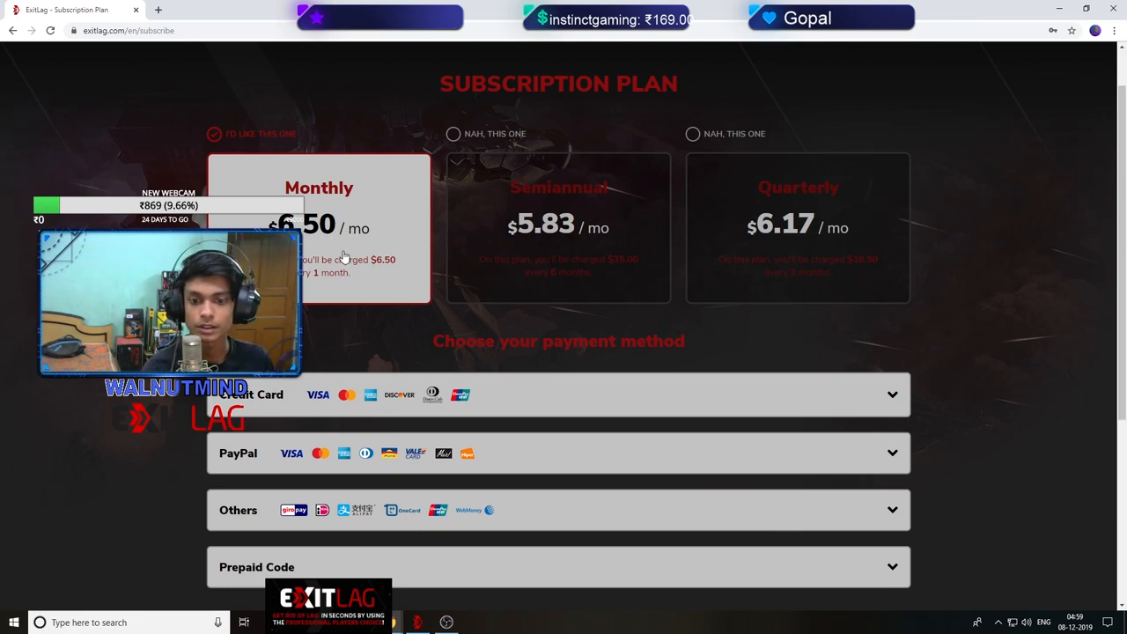
{"action": "mouse_move", "coordinate": [581, 210]}
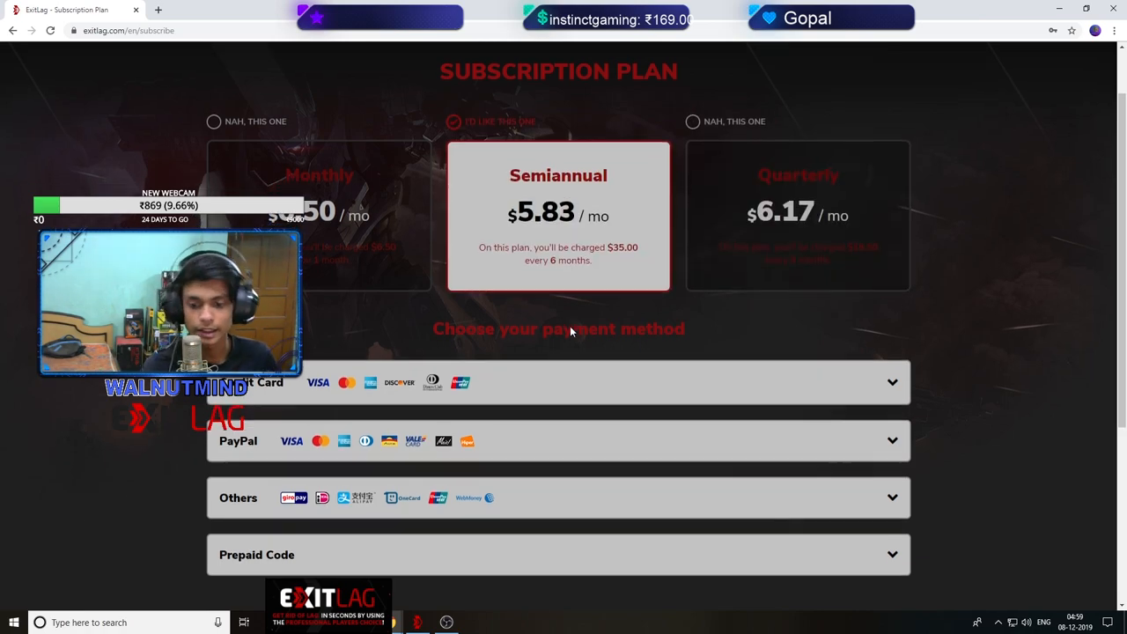
Apply the promo code walnutmind under the Others payment method.
{"action": "scroll", "scroll_direction": "down", "scroll_amount": 3}
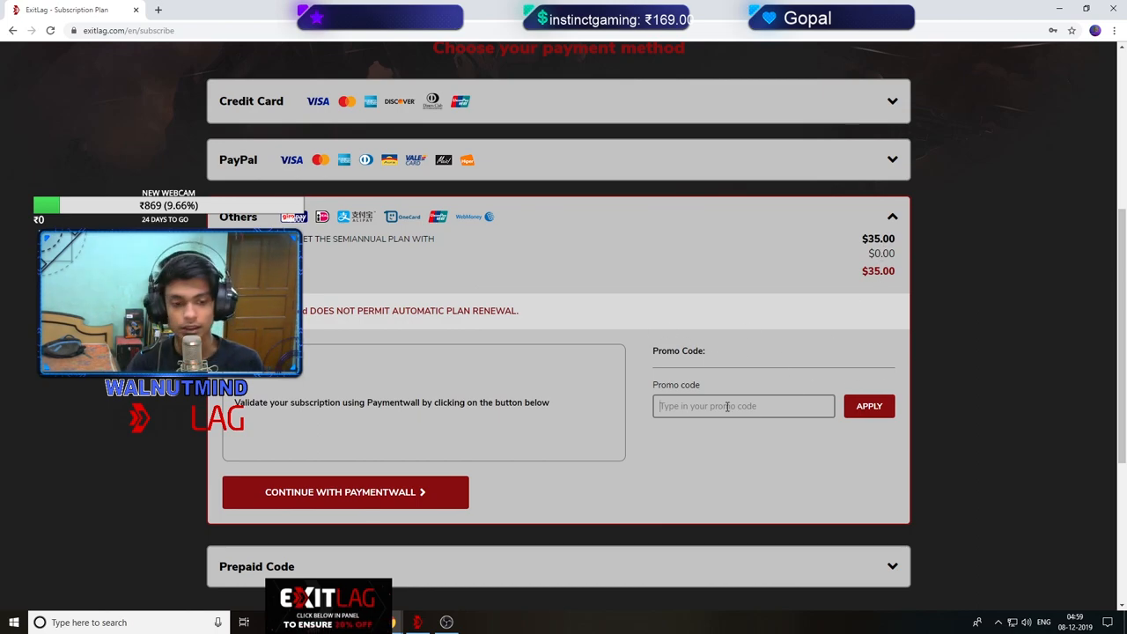
{"action": "type", "text": "walnutmind"}
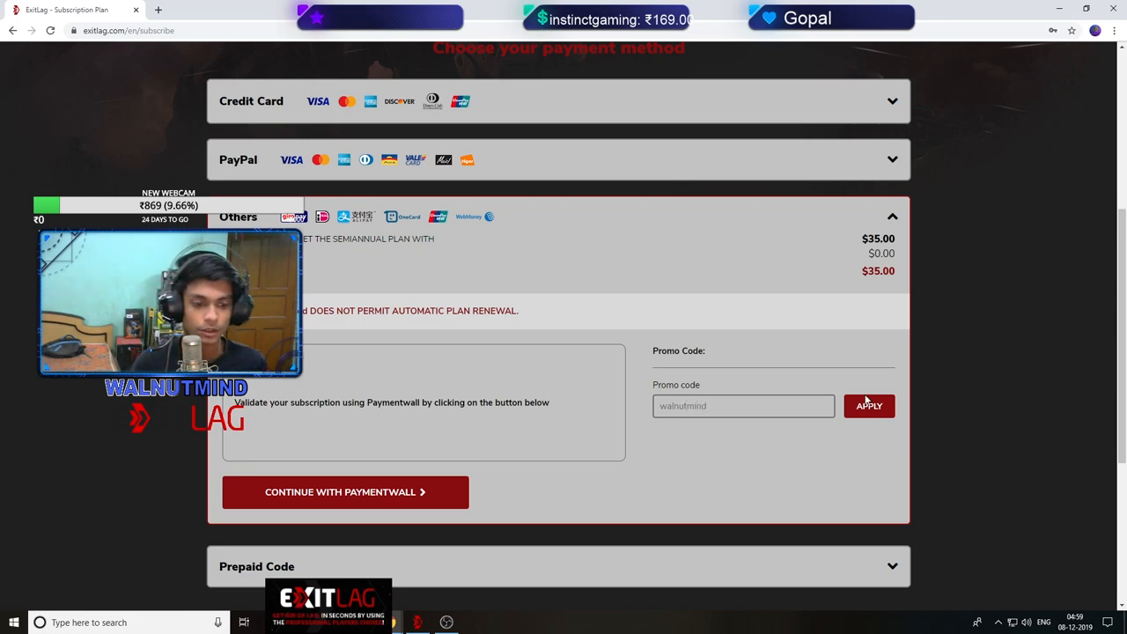
{"action": "left_click", "coordinate": [868, 406]}
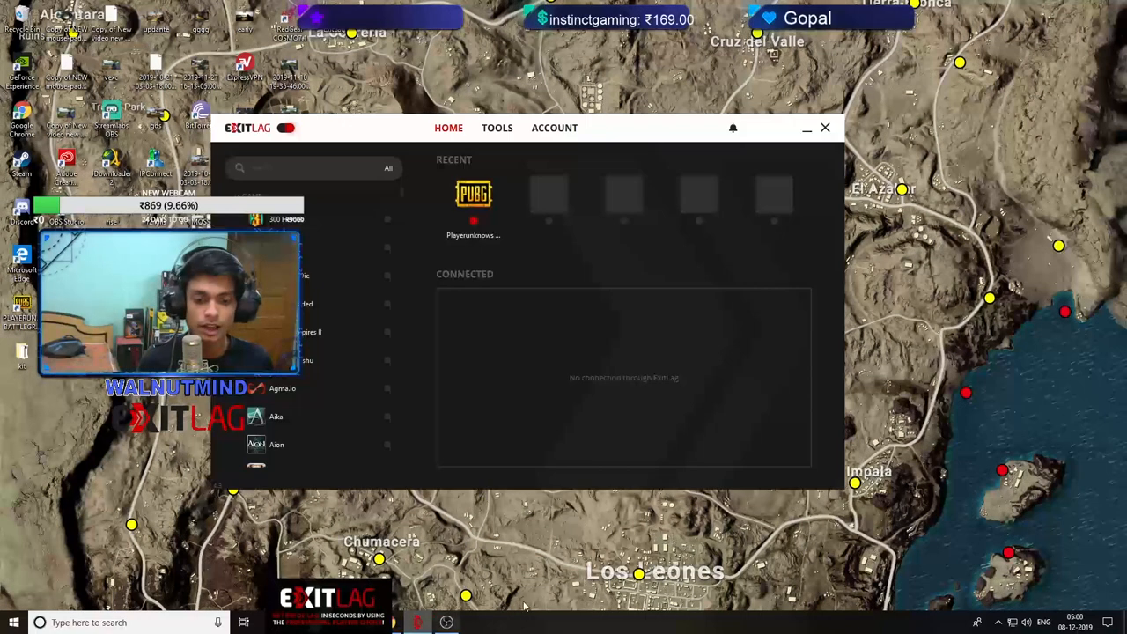
Set PUBG's game region to SG Singapore01 and lower the route counts to zero.
{"action": "left_click", "coordinate": [474, 202]}
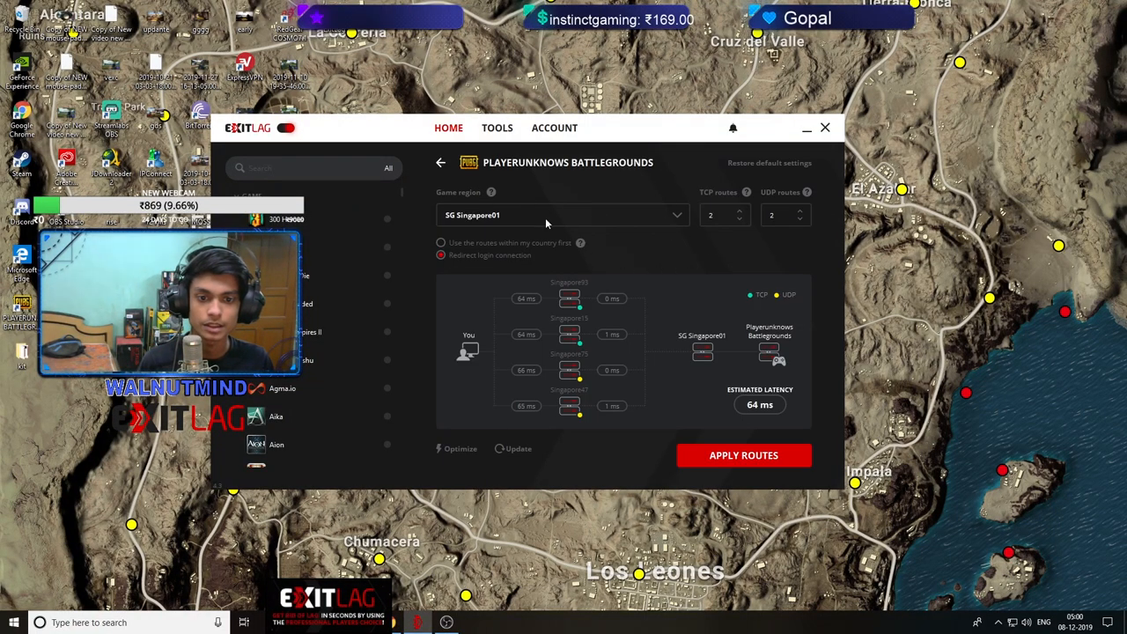
{"action": "left_click", "coordinate": [564, 215]}
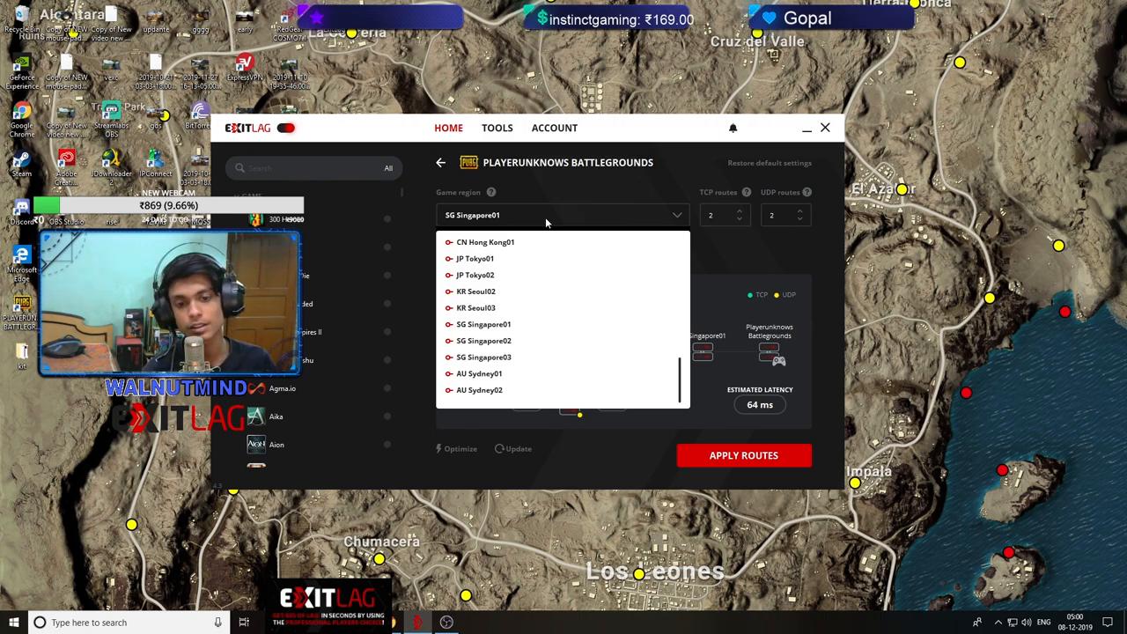
{"action": "left_click", "coordinate": [483, 324]}
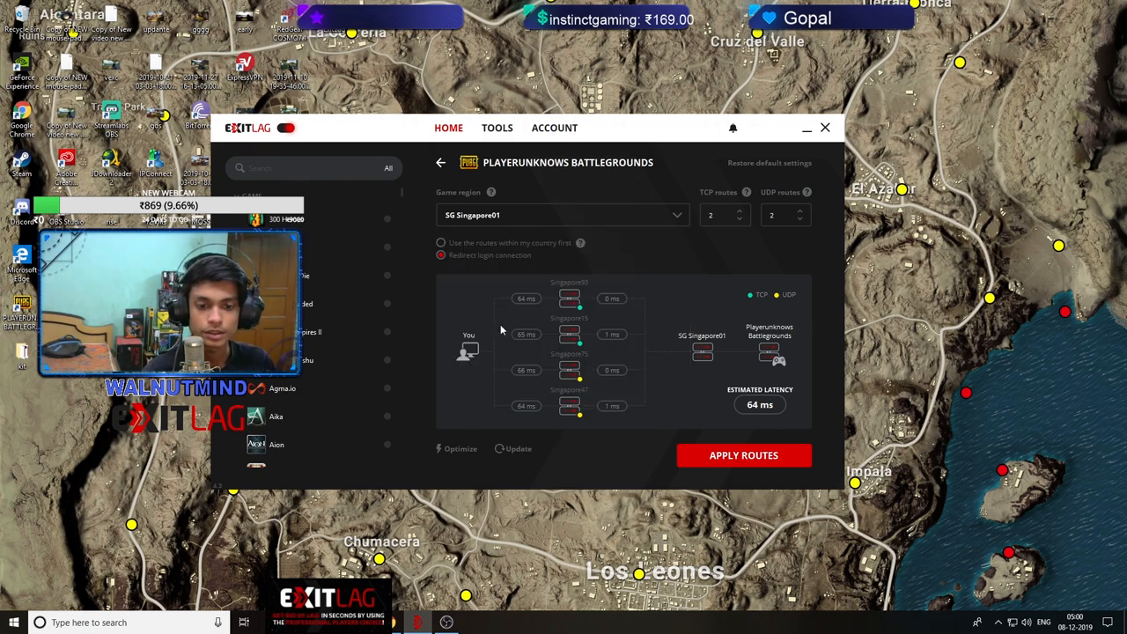
{"action": "left_click", "coordinate": [747, 218]}
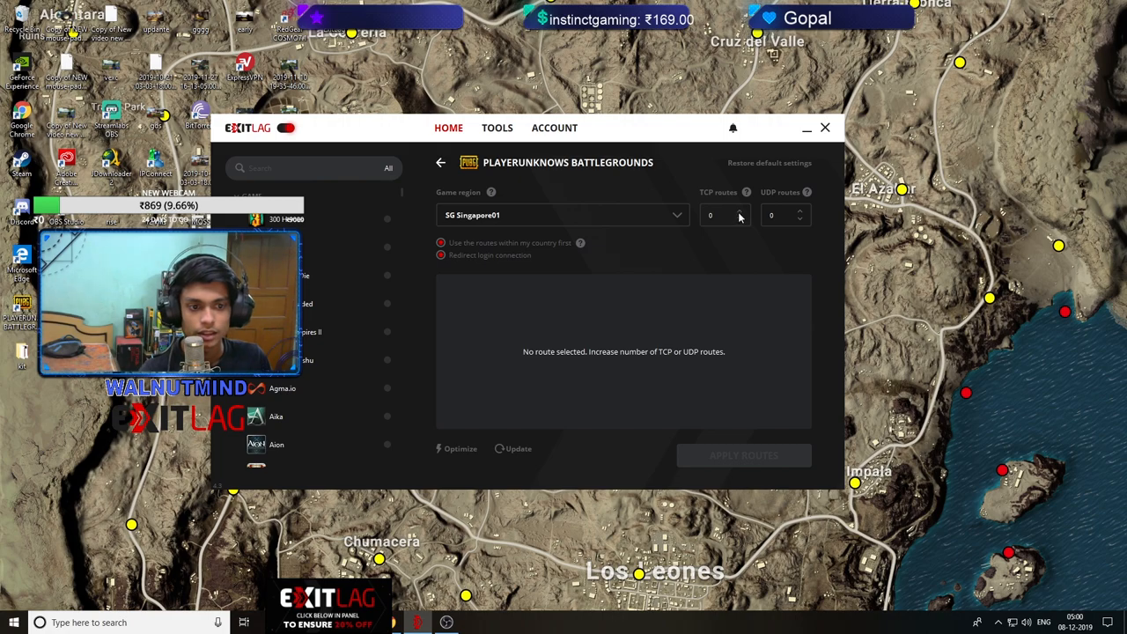
Raise TCP routes to 1, keeping UDP routes at 0.
{"action": "left_click", "coordinate": [739, 212]}
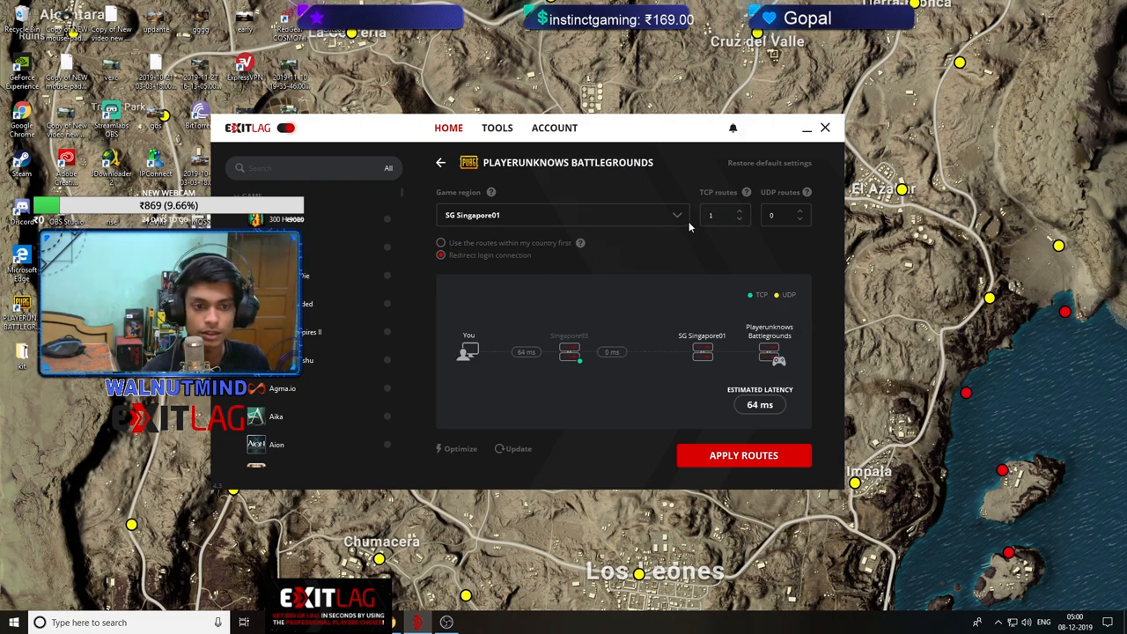
{"action": "mouse_move", "coordinate": [743, 220]}
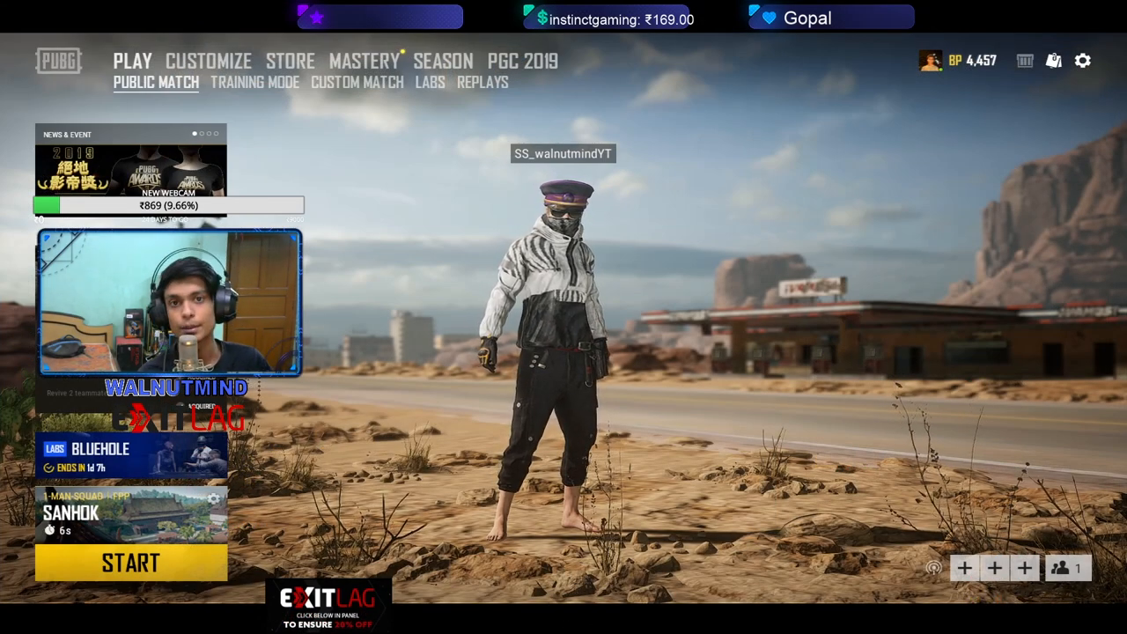
Hit START on the Play tab to begin Sanhok public matchmaking.
{"action": "left_click", "coordinate": [130, 563]}
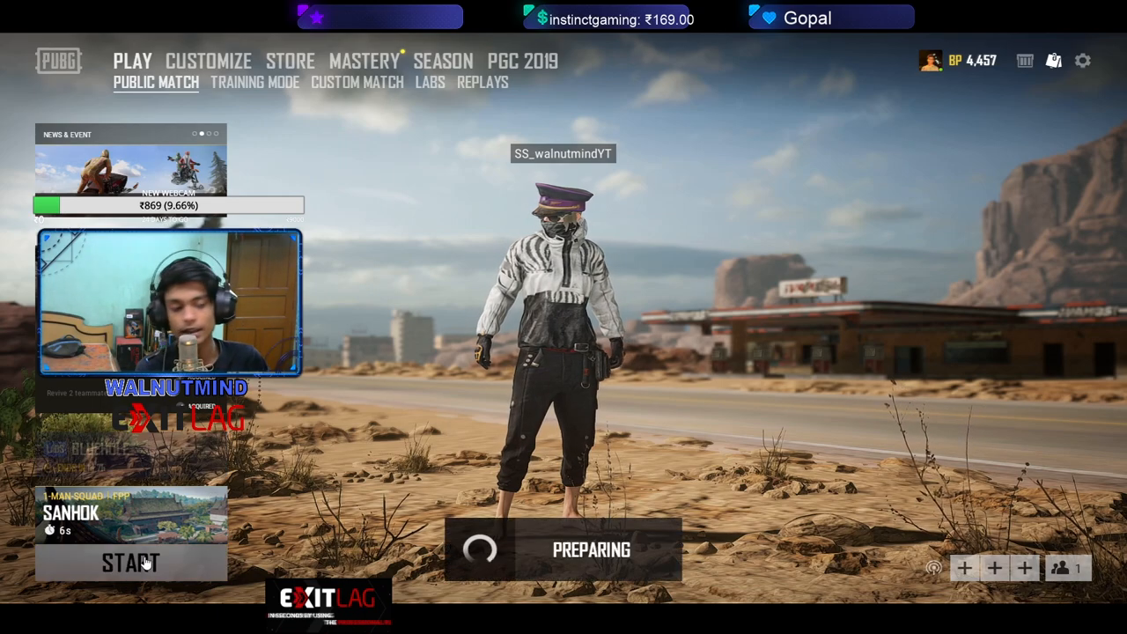
{"action": "left_click", "coordinate": [130, 564]}
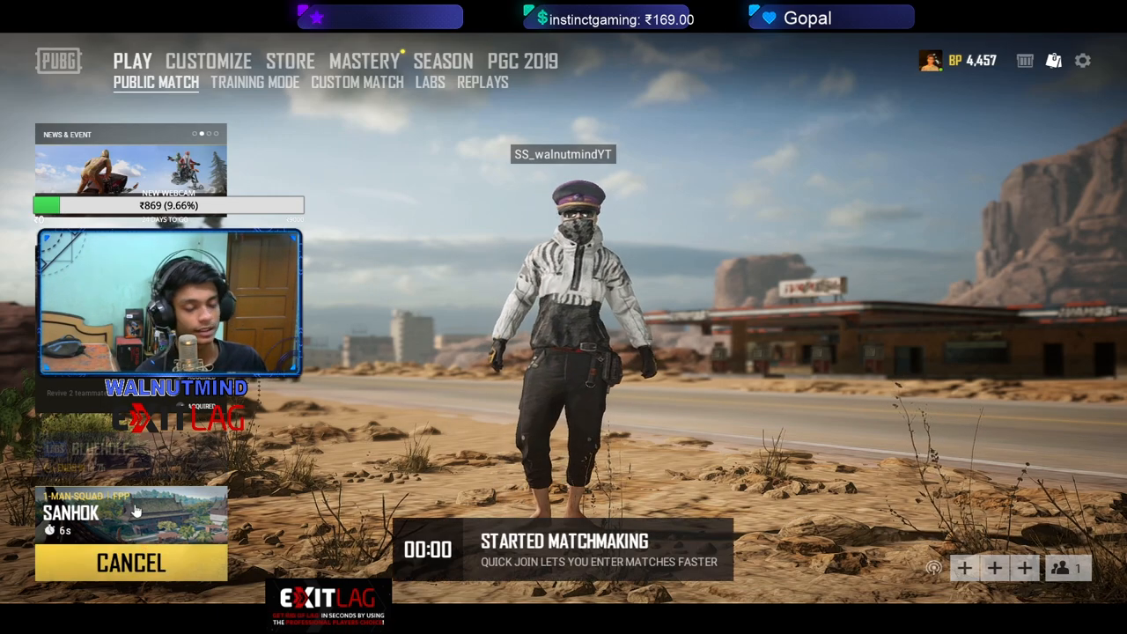